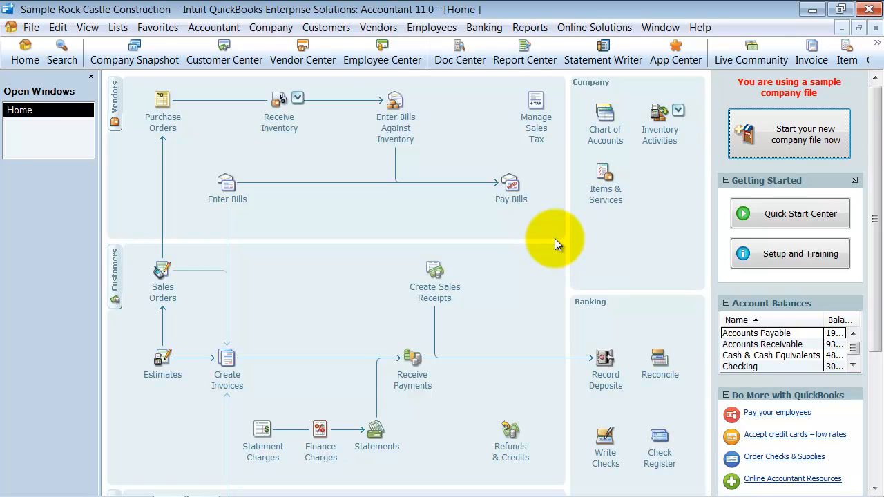
# Step: Open the Customer Message List from the Lists menu's customer and vendor profile lists
pyautogui.click(117, 27)
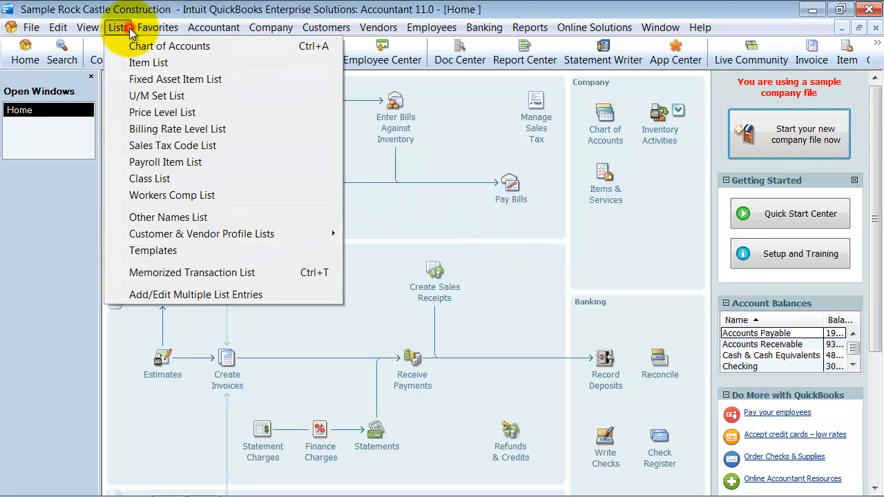
pyautogui.moveTo(173, 145)
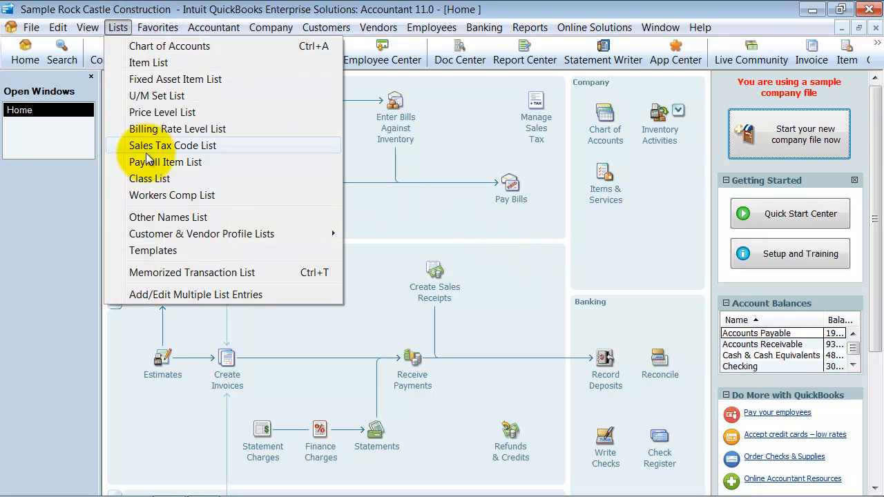
pyautogui.moveTo(202, 233)
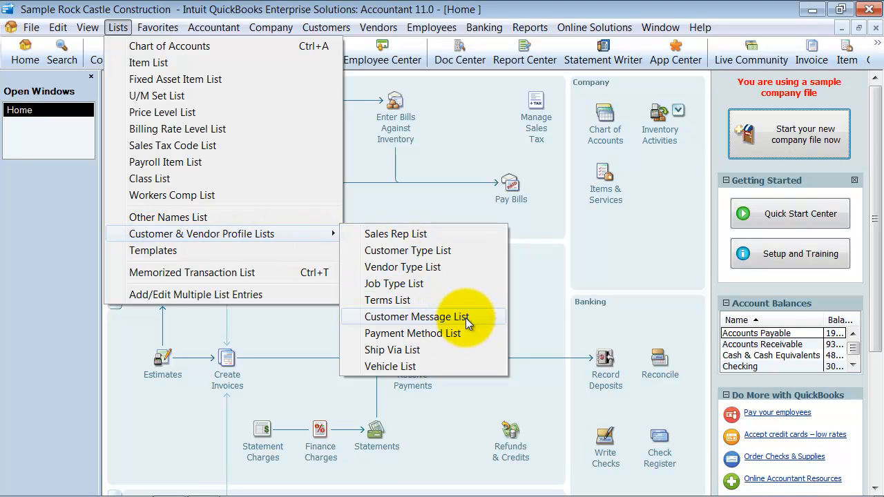
pyautogui.click(414, 316)
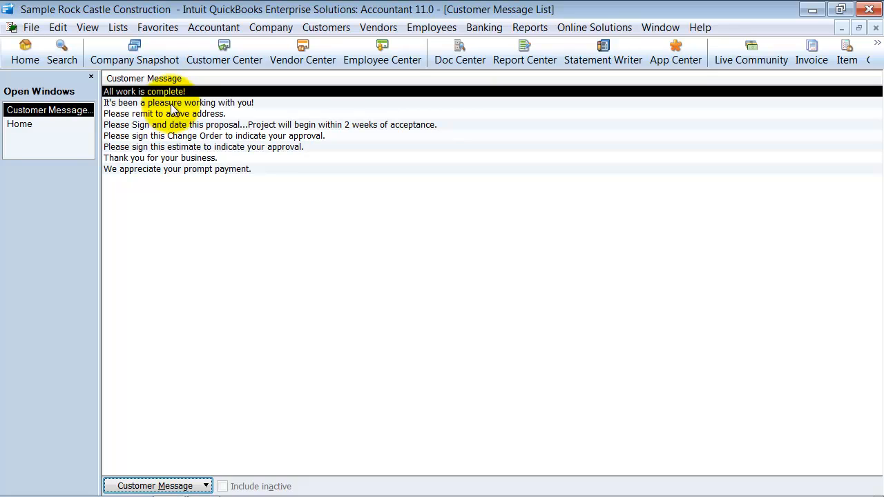
pyautogui.moveTo(171, 179)
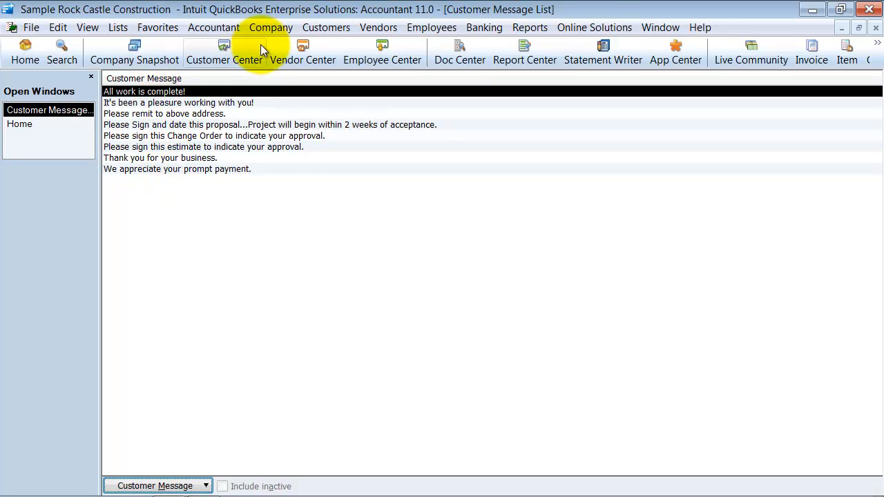
pyautogui.click(326, 28)
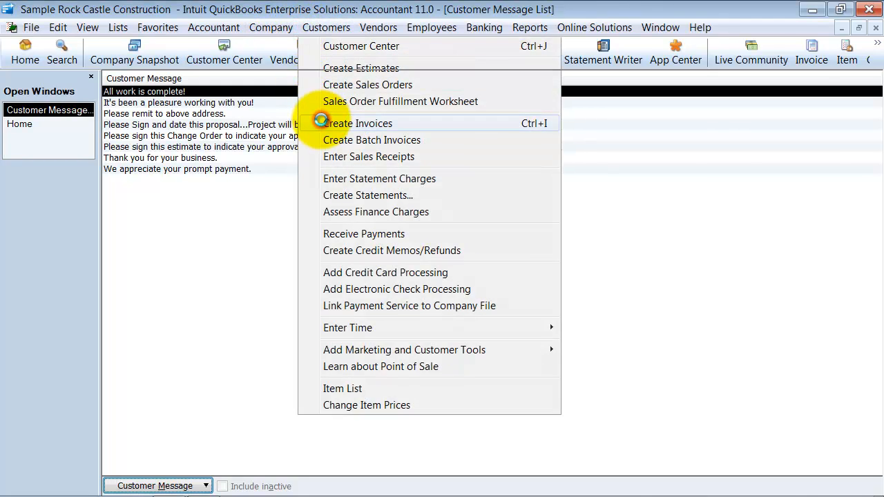
pyautogui.click(357, 123)
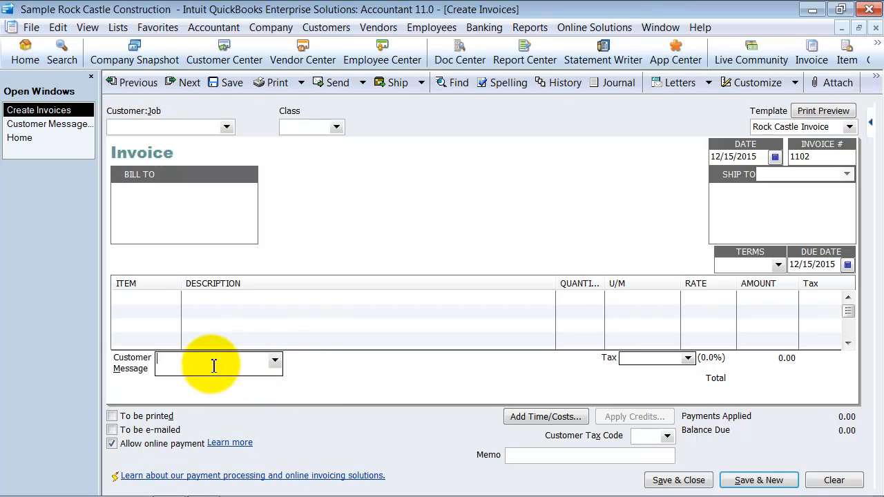
pyautogui.moveTo(268, 365)
pyautogui.write('s')
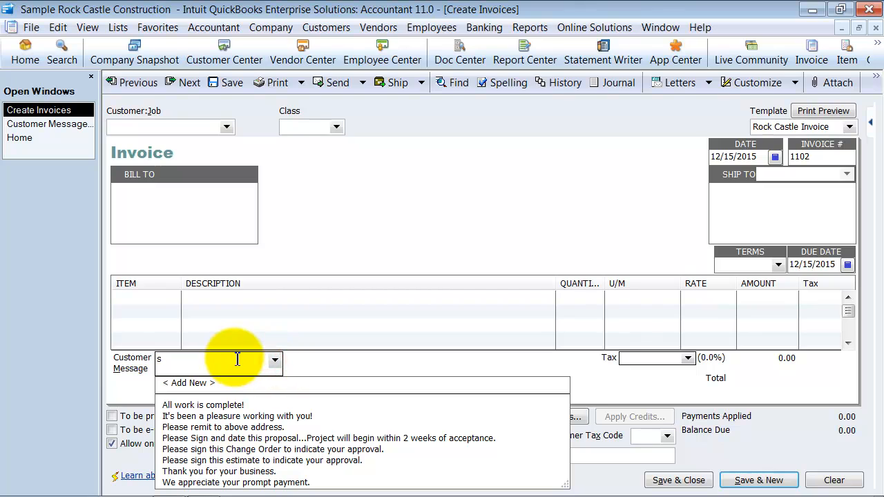
pyautogui.click(222, 427)
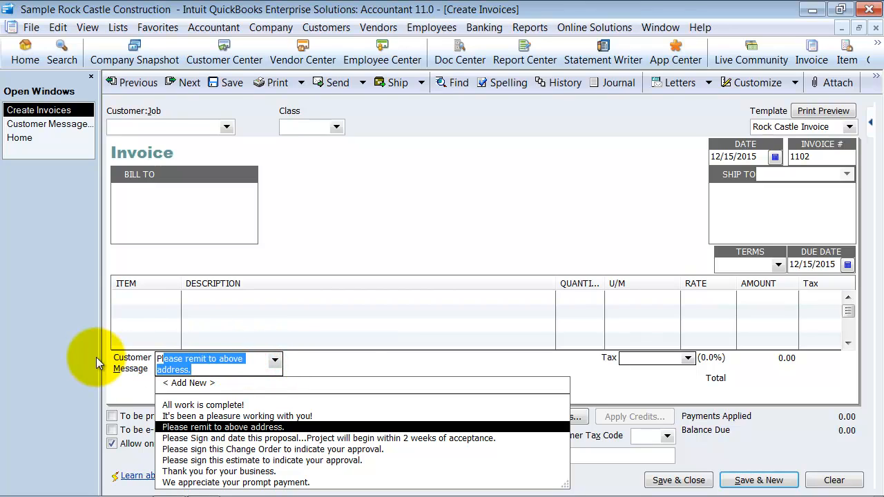
pyautogui.click(222, 427)
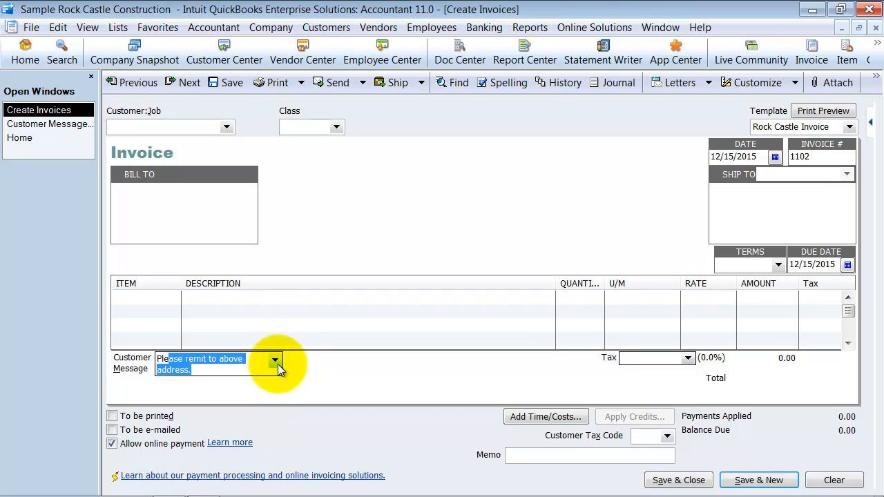
pyautogui.click(273, 362)
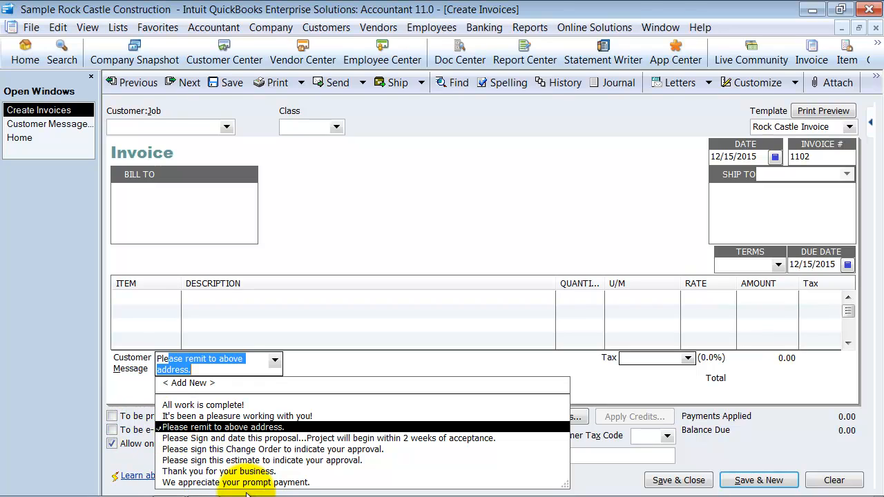
pyautogui.moveTo(301, 376)
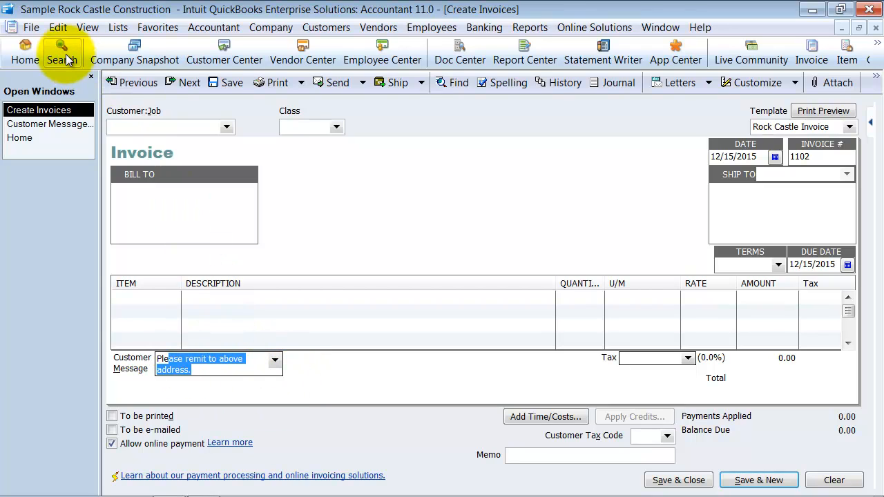
pyautogui.moveTo(210, 387)
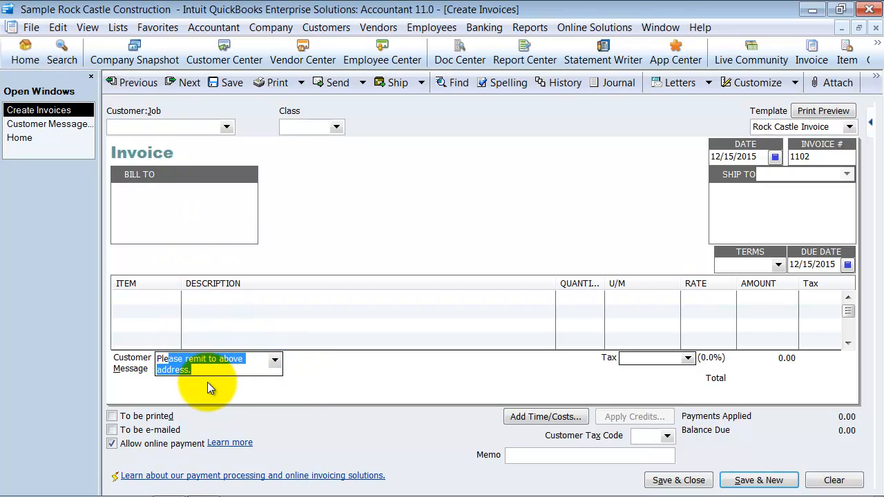
pyautogui.click(833, 480)
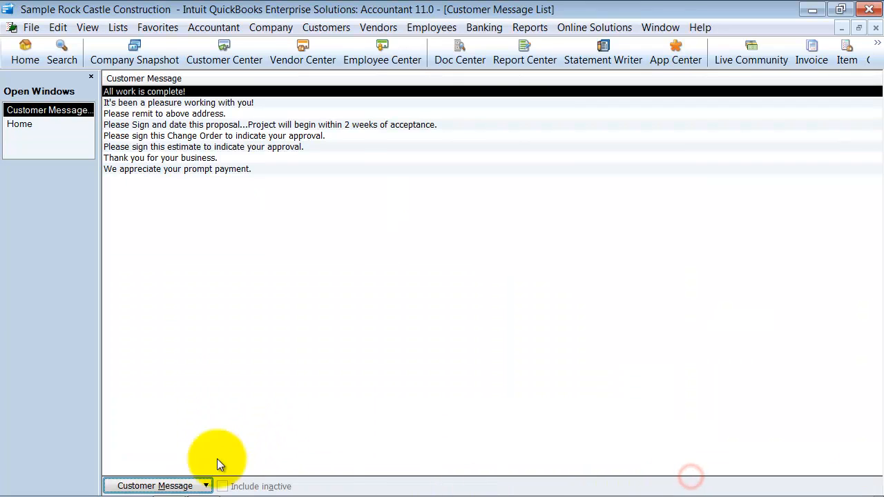
# Step: Start a new customer message and enter 'Thank you so much for buying from us!'
pyautogui.click(155, 486)
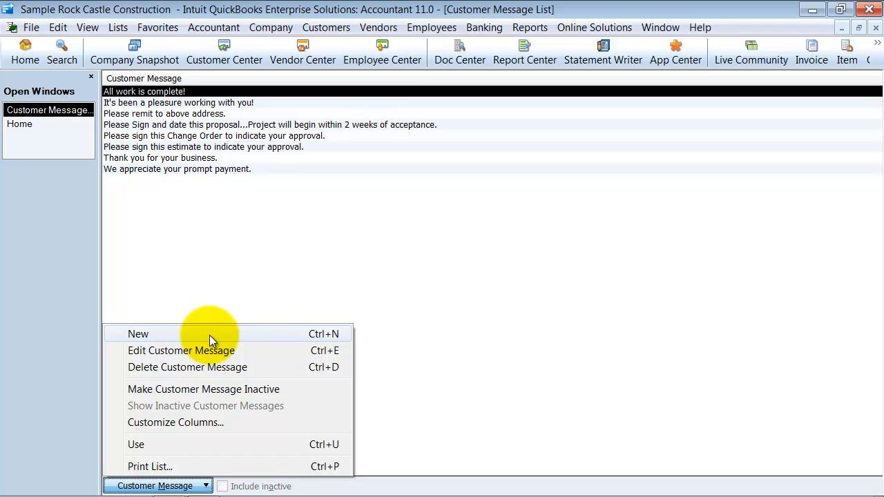
pyautogui.click(138, 332)
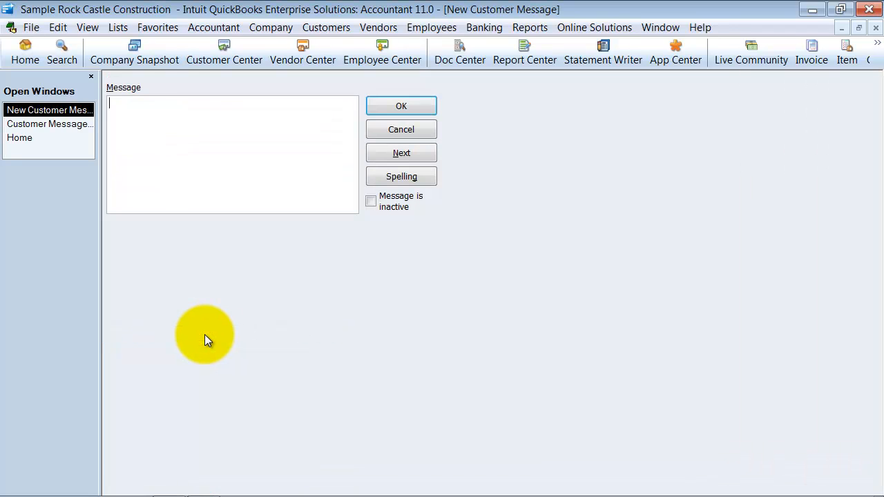
pyautogui.write('Thank you so')
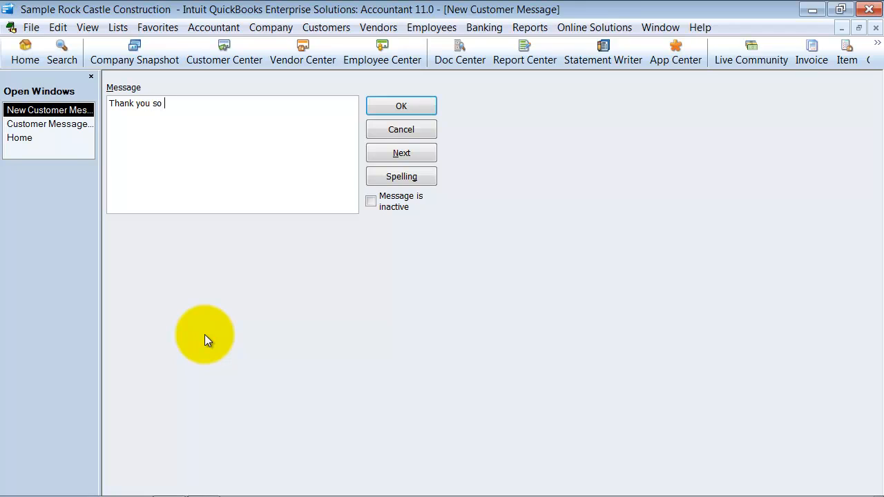
pyautogui.write('much f')
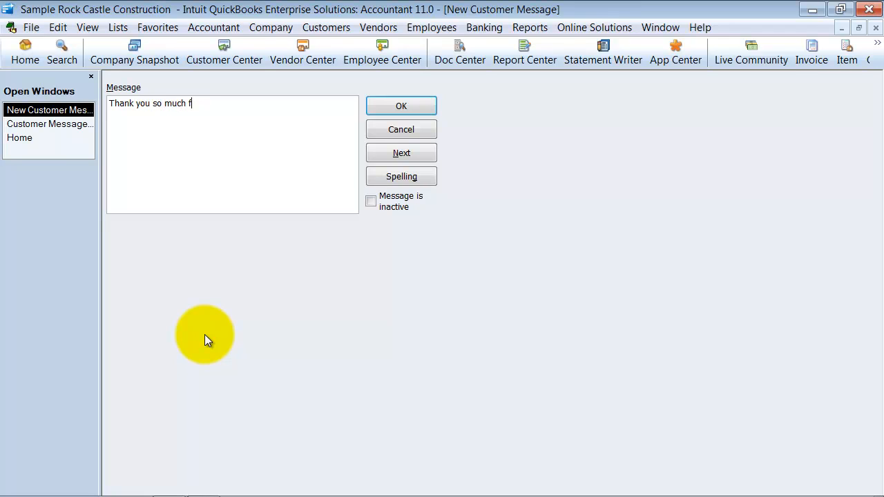
pyautogui.write('or buying')
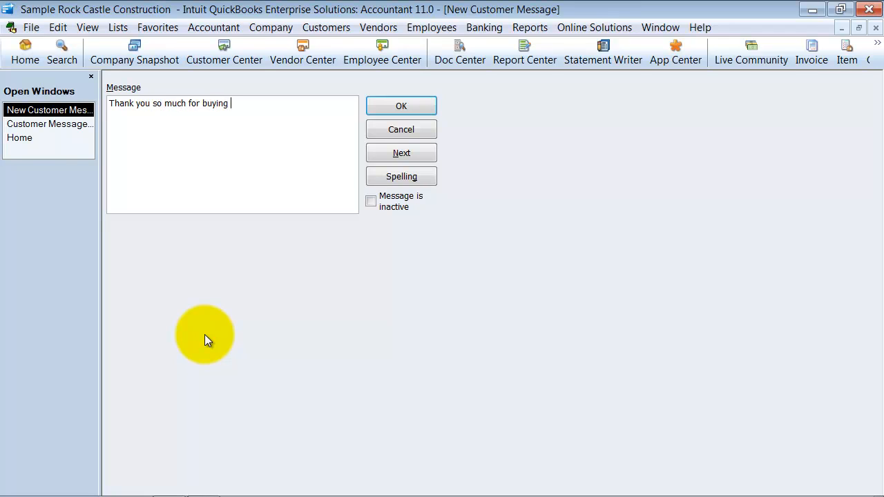
pyautogui.write('from us!')
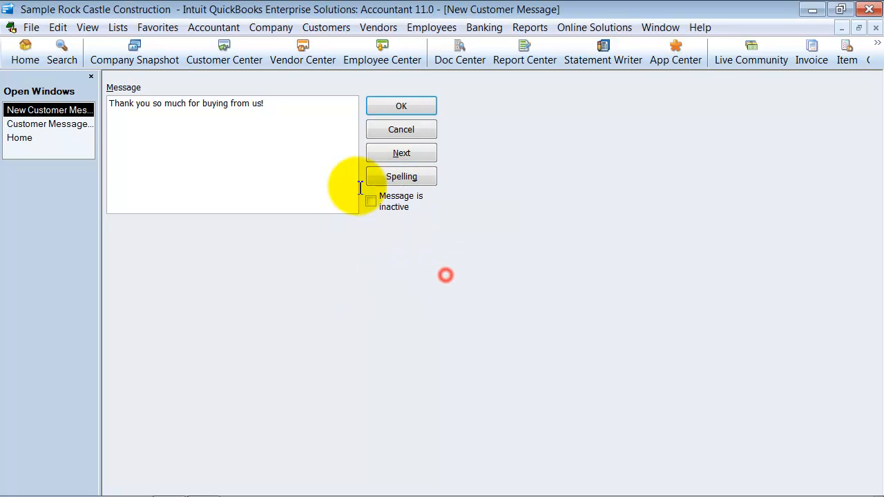
# Step: Confirm with OK so the thank-you message is saved into the list
pyautogui.click(401, 105)
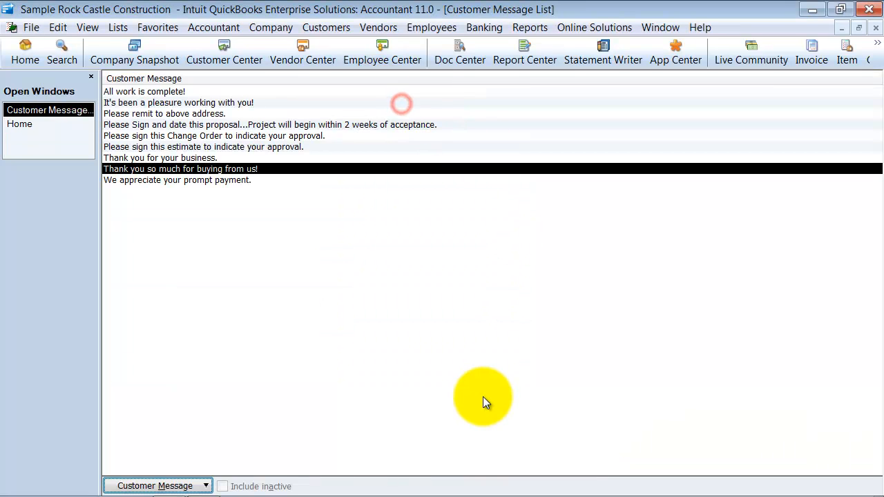
pyautogui.moveTo(269, 172)
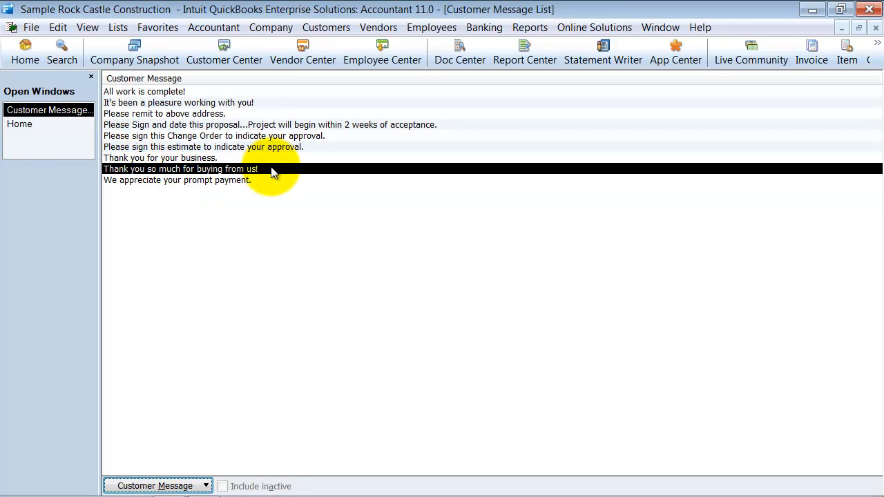
pyautogui.moveTo(66, 403)
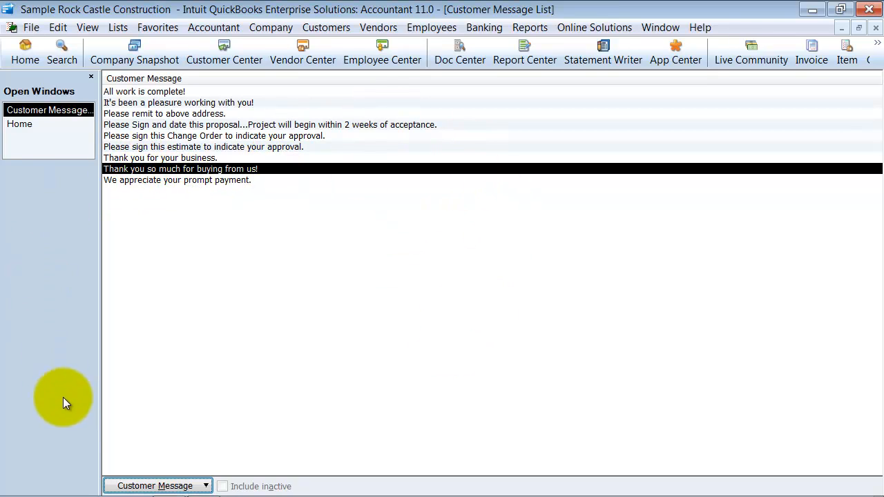
pyautogui.moveTo(145, 214)
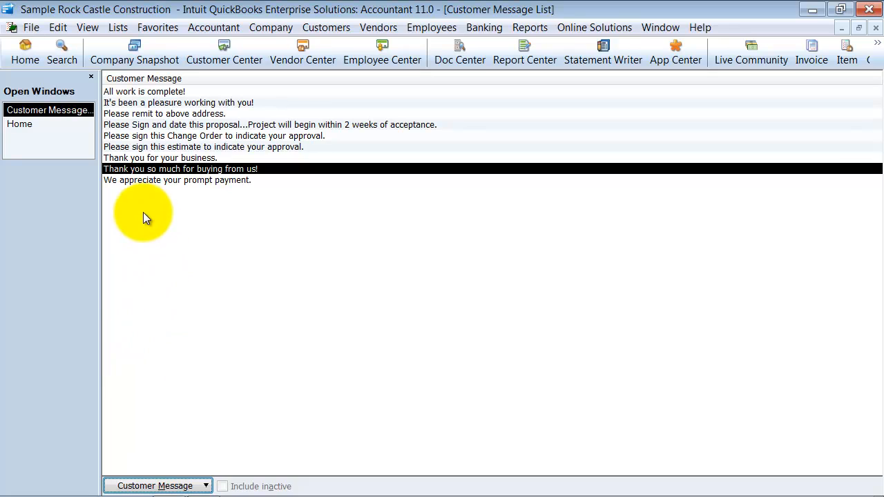
pyautogui.moveTo(138, 110)
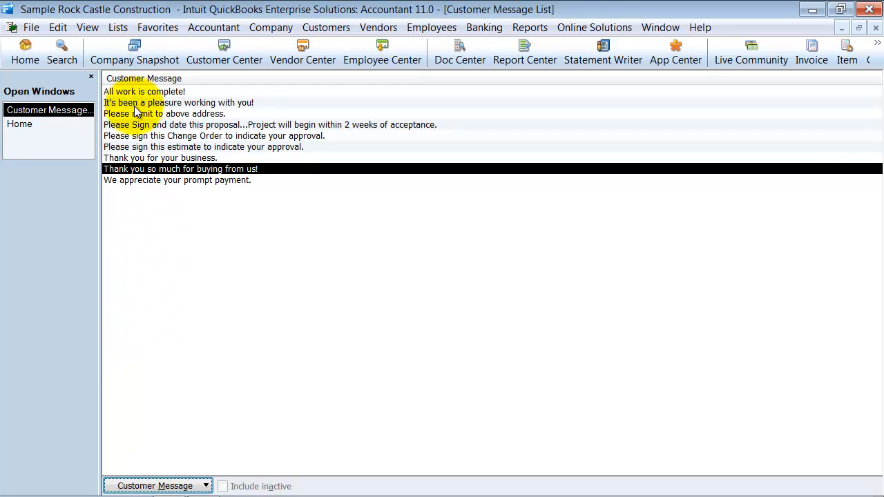
# Step: Bring up the context actions for the 'Please Sign and date this proposal' message
pyautogui.rightClick(138, 124)
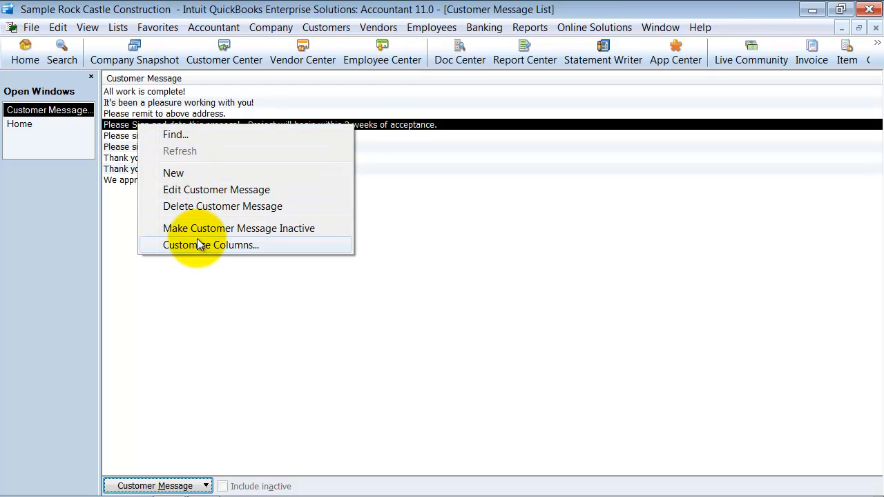
pyautogui.moveTo(200, 210)
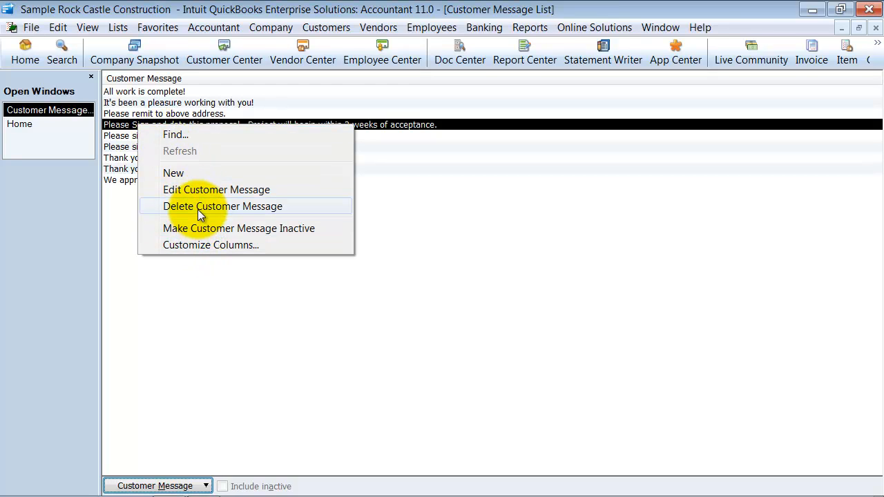
pyautogui.moveTo(226, 233)
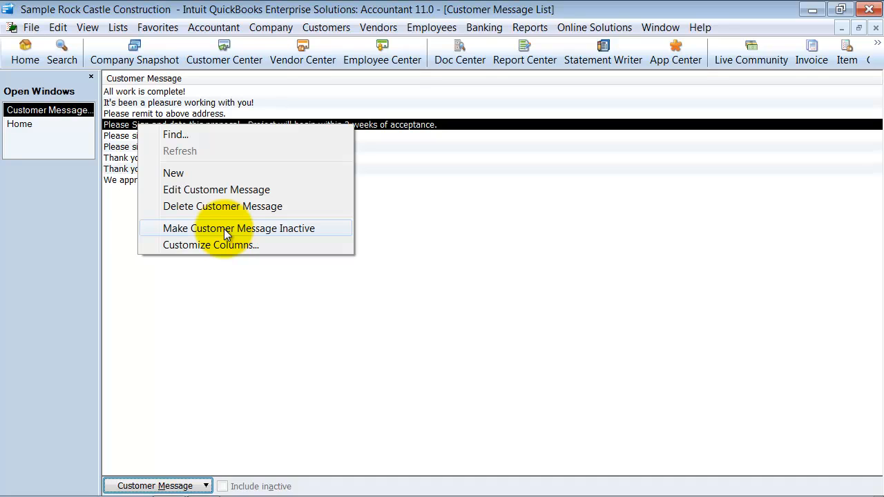
pyautogui.moveTo(219, 246)
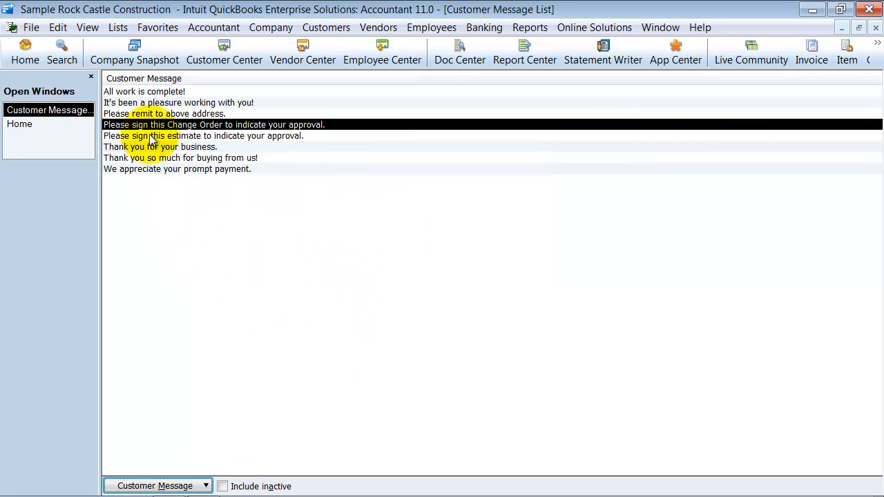
pyautogui.moveTo(137, 200)
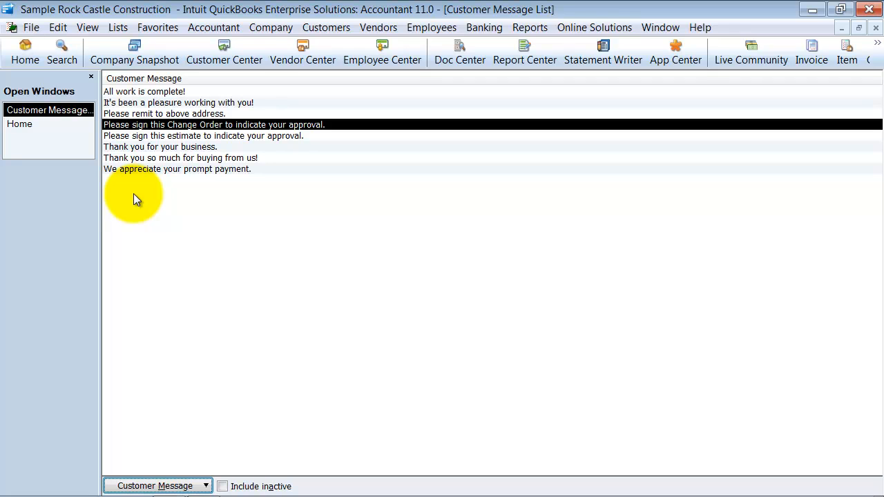
pyautogui.moveTo(325, 27)
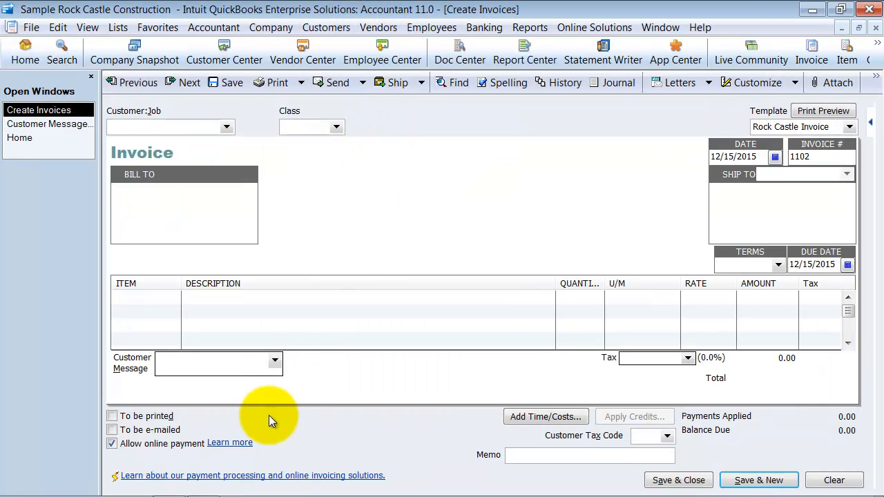
# Step: Drop down the invoice's Customer Message choices to show the new thank-you message
pyautogui.click(275, 362)
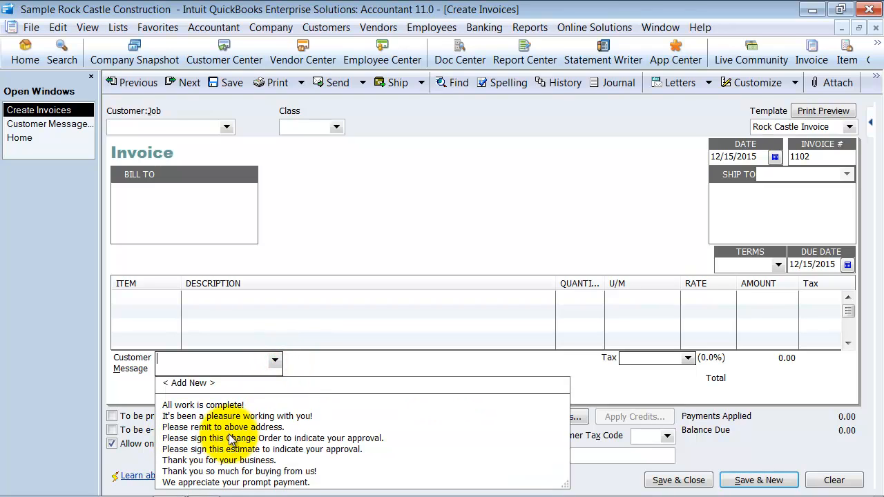
pyautogui.moveTo(352, 431)
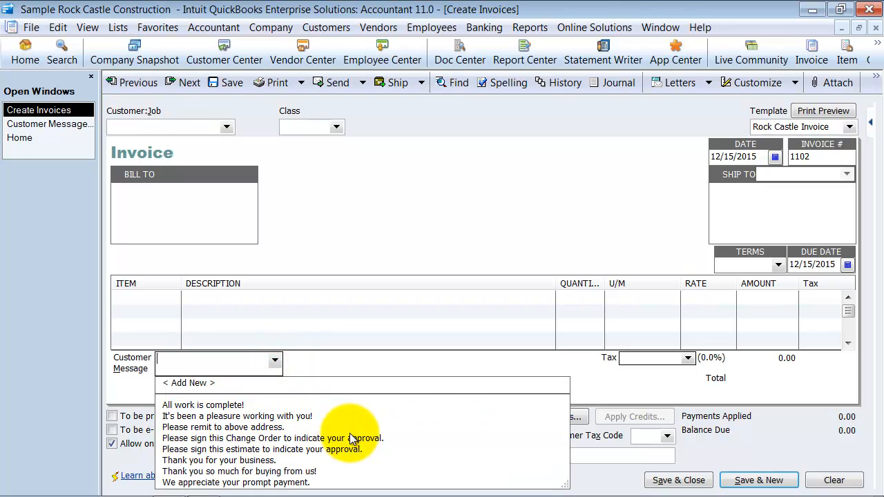